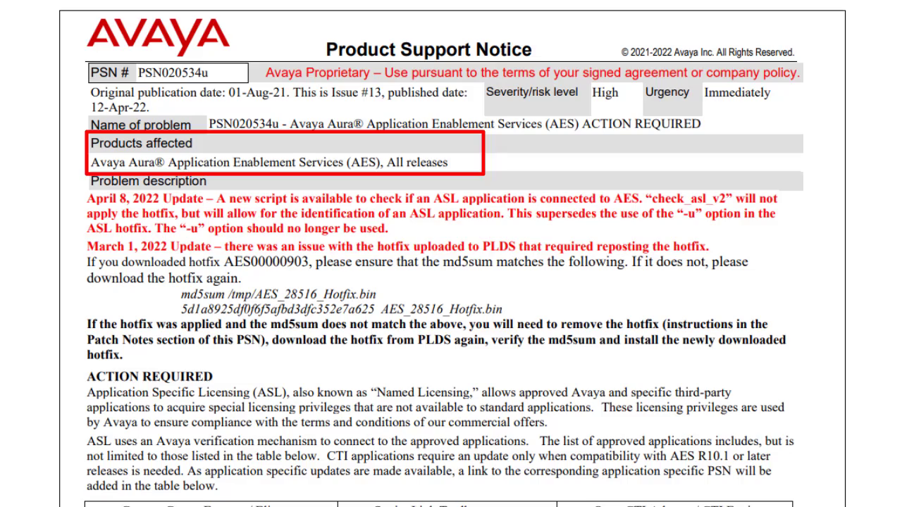
Scroll the PSN020534u notice down to its problem description and ACTION REQUIRED sections
scroll(down, 3)
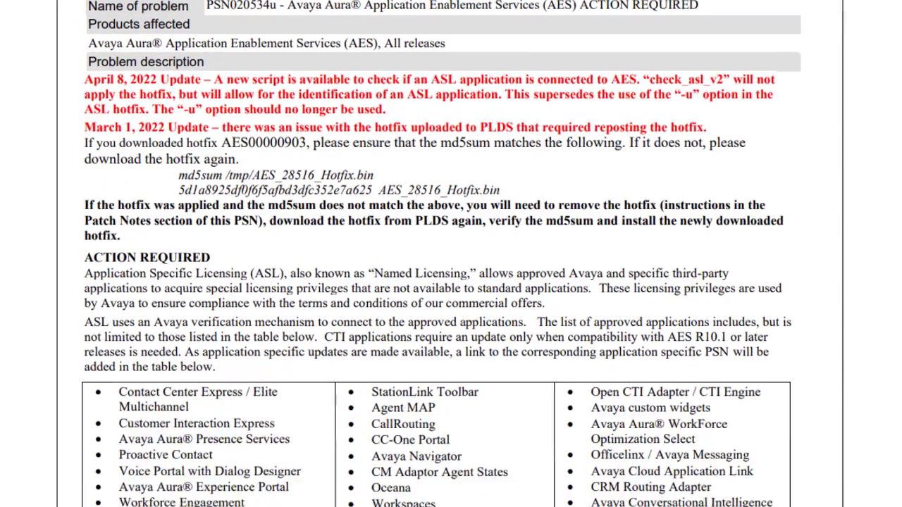
scroll(down, 3)
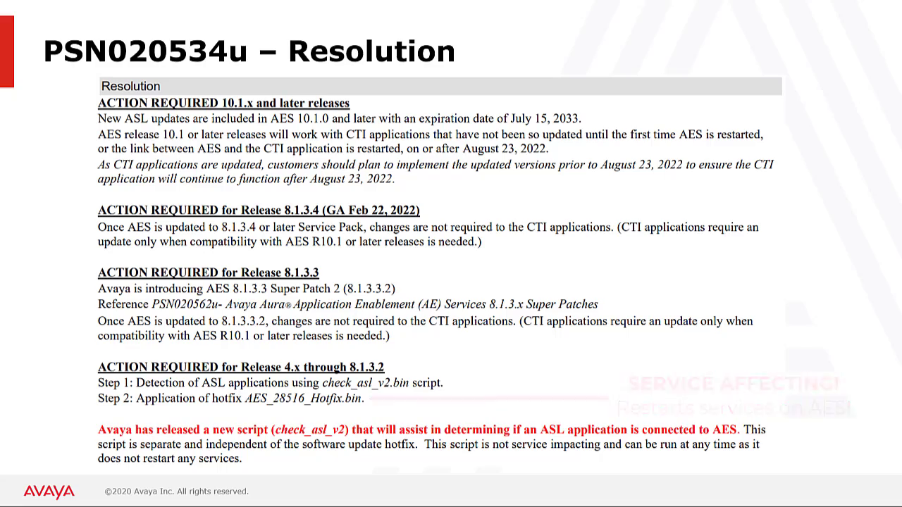
key(Right)
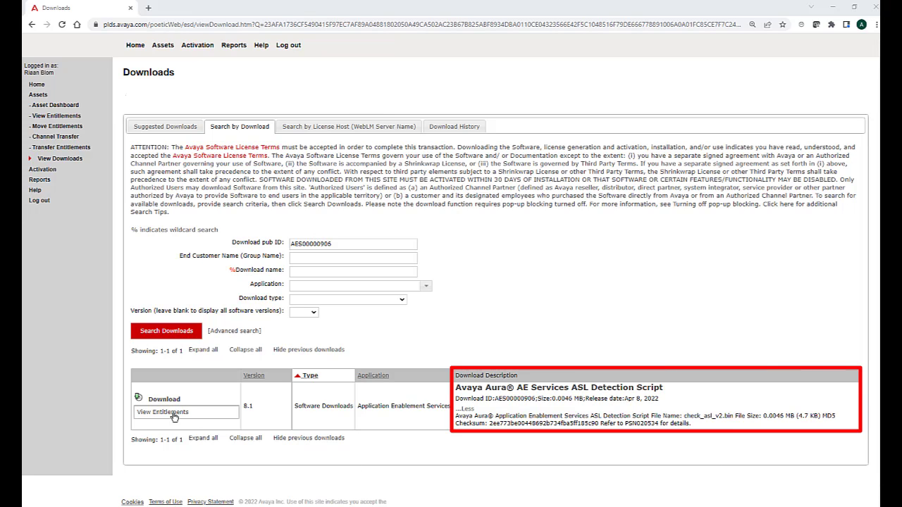
Download check_asl_v2.bin, then search download ID AES00000903 and download the AES-28516 hotfix
click(163, 401)
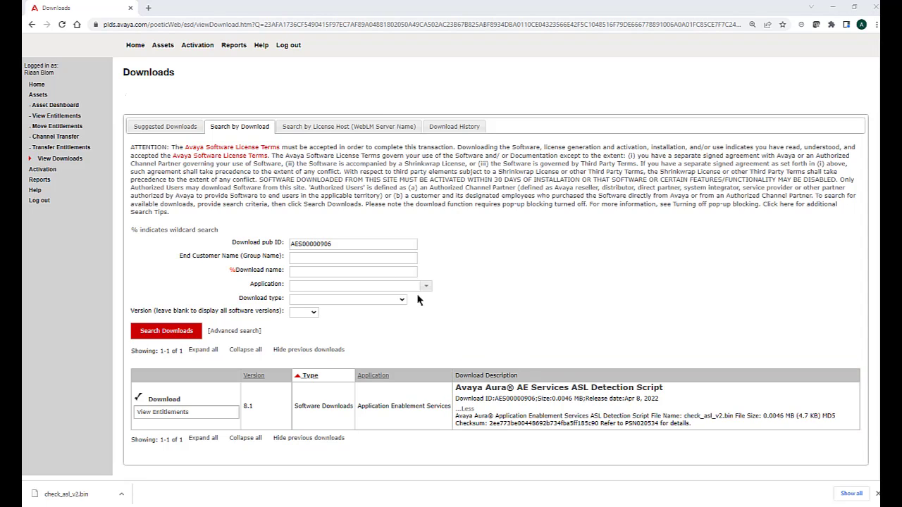
triple_click(352, 243)
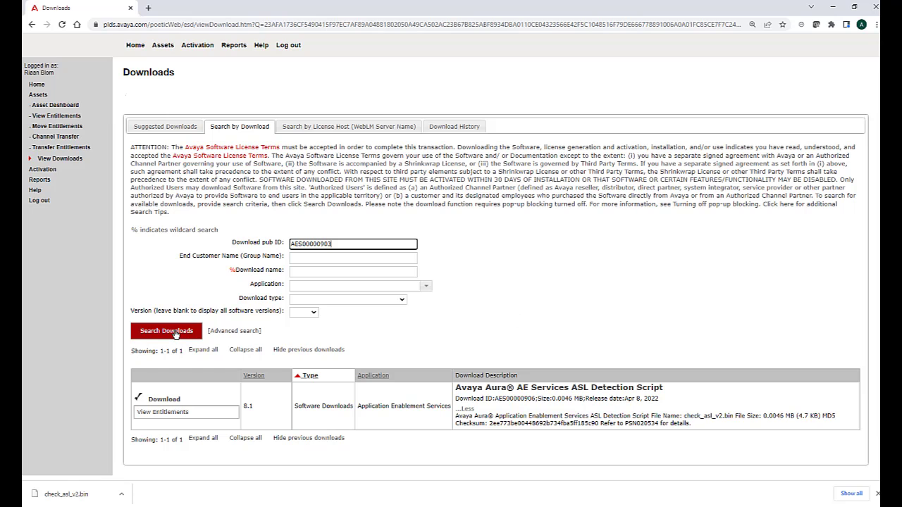
click(166, 331)
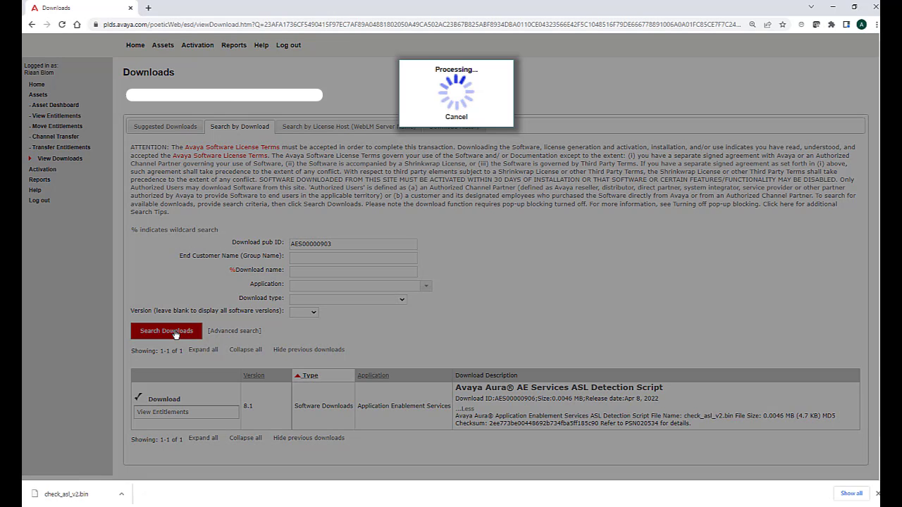
click(166, 330)
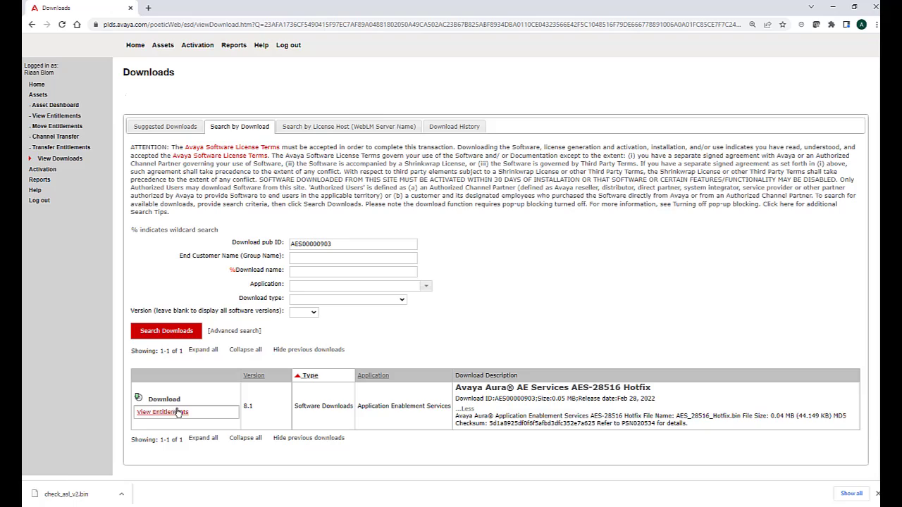
click(164, 399)
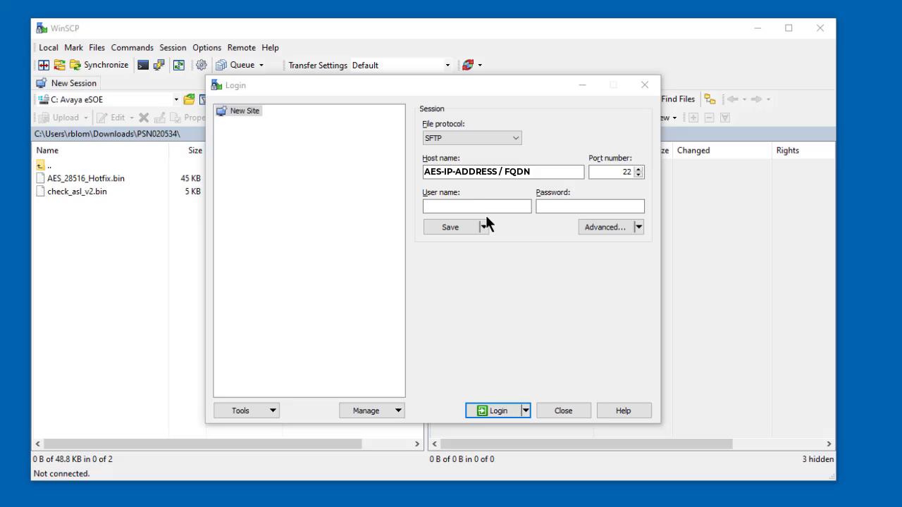
Log in to the AES server in WinSCP and transfer AES_28516_Hotfix.bin to /tmp
text(cust)
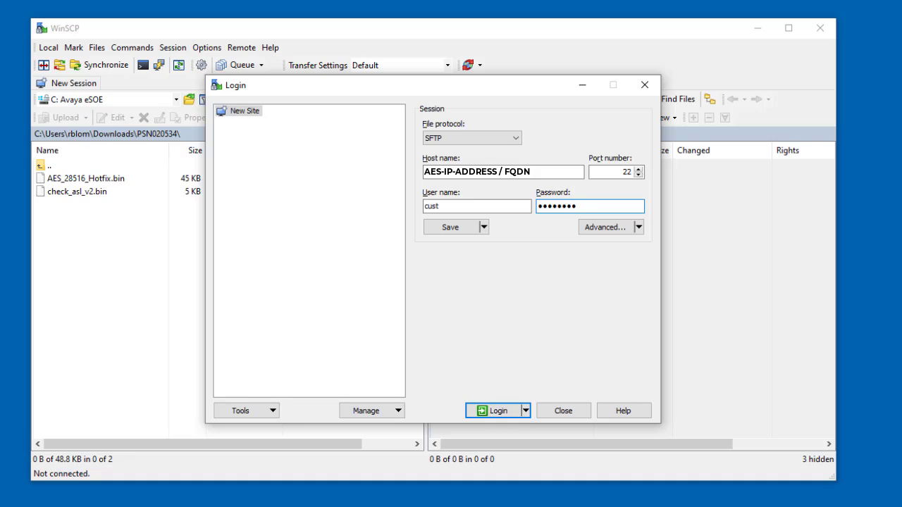
click(497, 410)
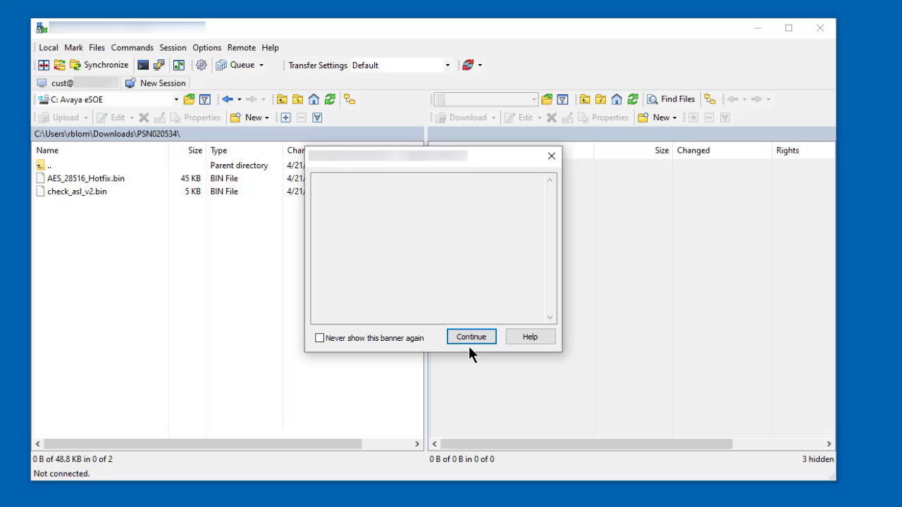
click(471, 335)
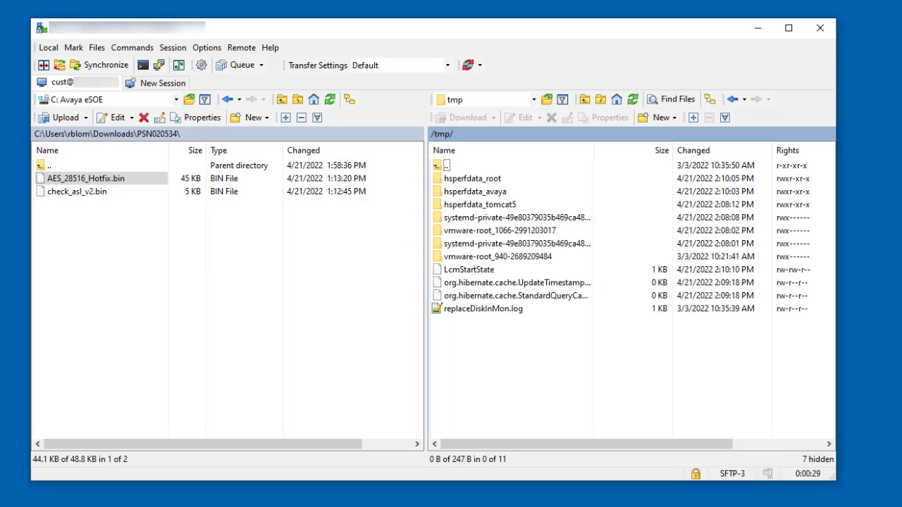
click(86, 178)
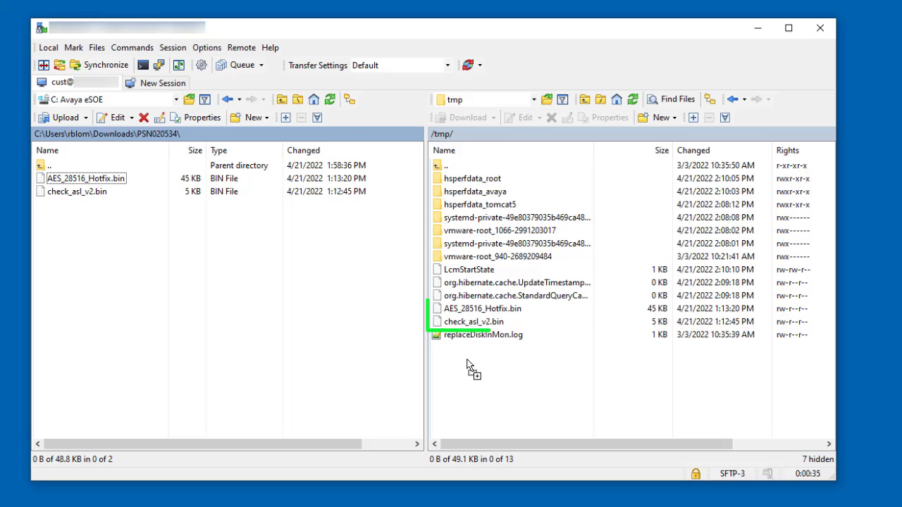
click(482, 309)
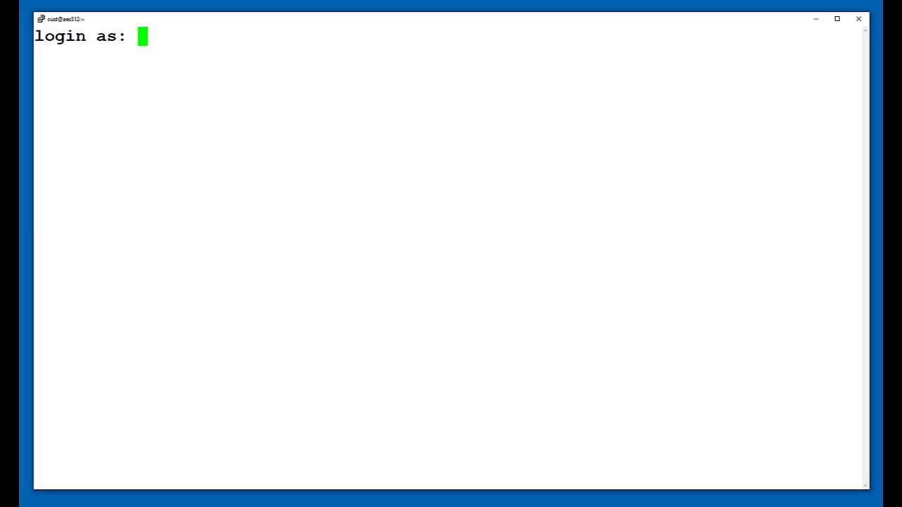
Log in as cust and run swversion, reporting AES 8.1.2.0.0.9-0
text(cust)
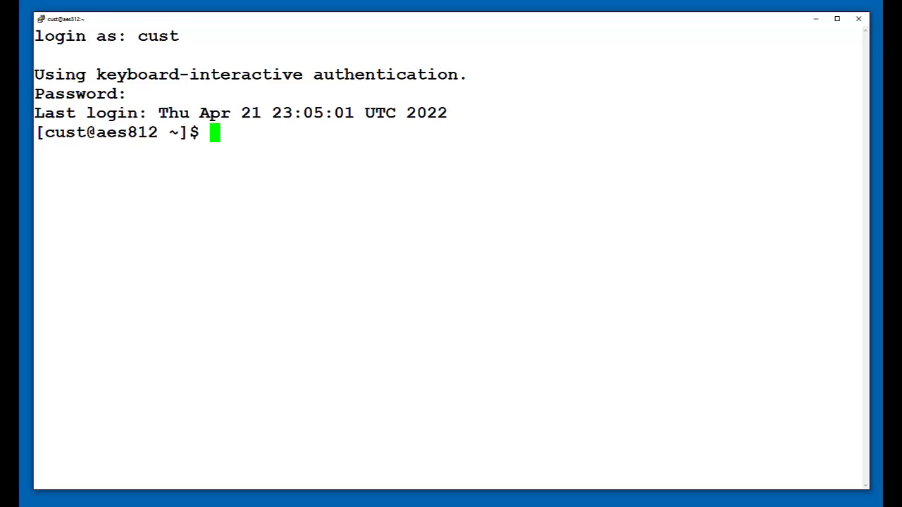
text(swversion)
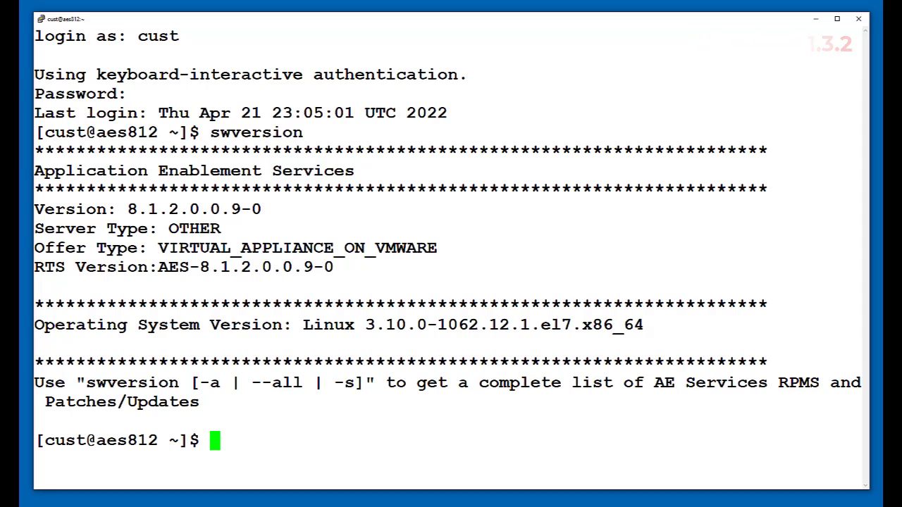
Clear the screen and run md5sum on check_asl_v2.bin in /tmp to show its checksum
text(clea)
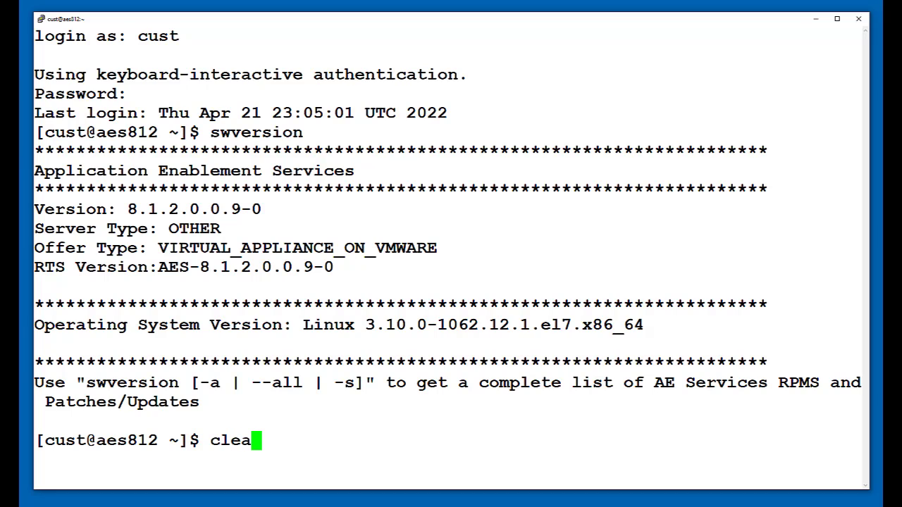
text(r)
text(m)
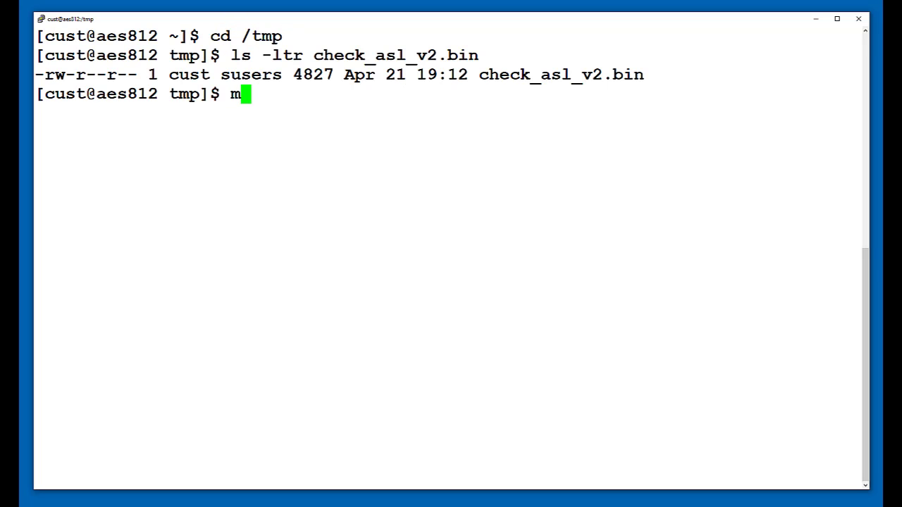
text(d5sum)
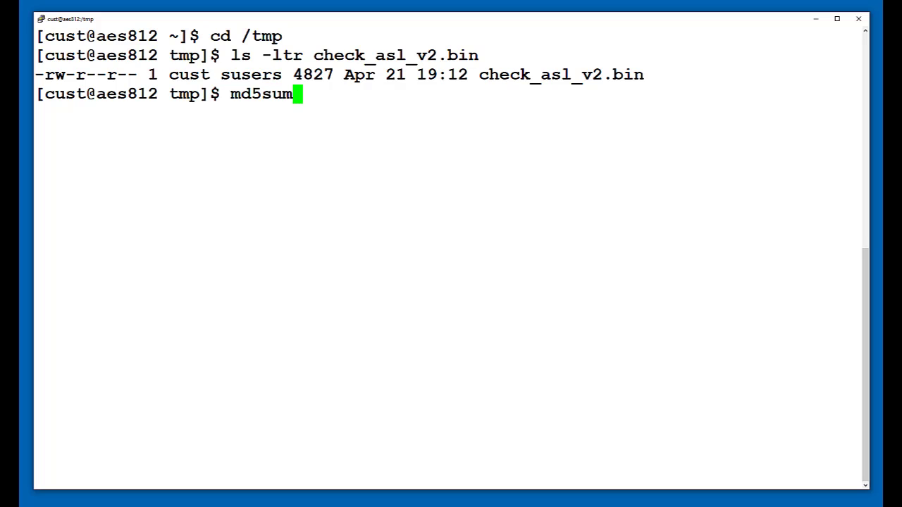
text(check_asl_v2.bin)
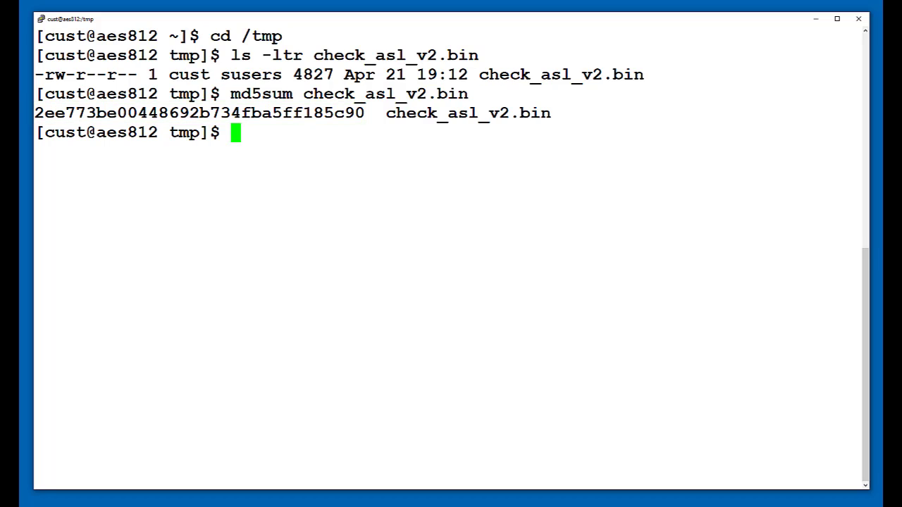
text(chmod +)
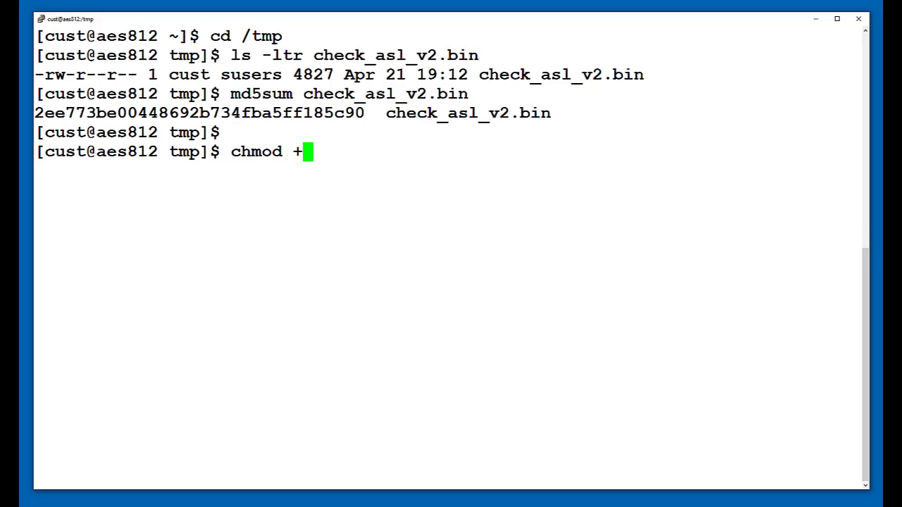
Make /tmp/check_asl_v2.bin executable with chmod +x and list it to confirm rwxr-xr-x
text(x)
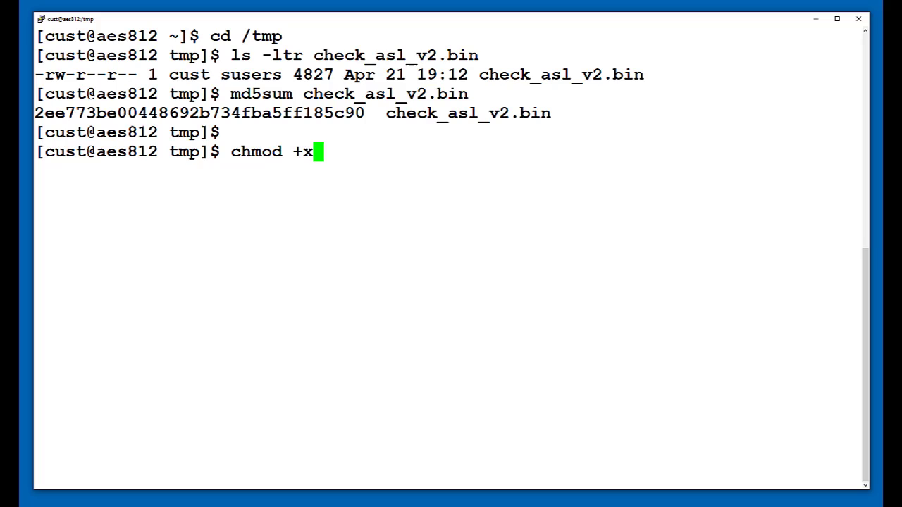
text(/tmp/check_asl_v2.bin)
text(ls -ltr check_asl_v2.bin)
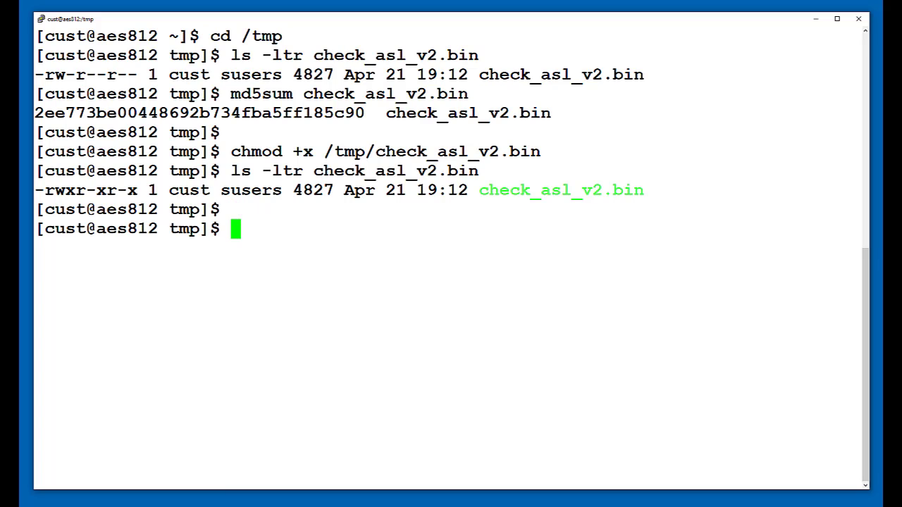
text(su -)
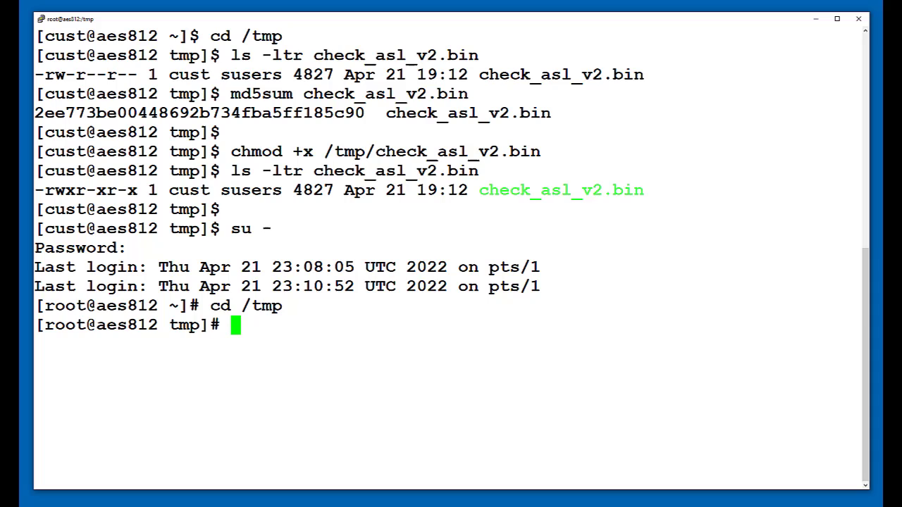
Enter the /tmp/check_asl_v2.bin path at the root prompt in /tmp
text(/tmp/)
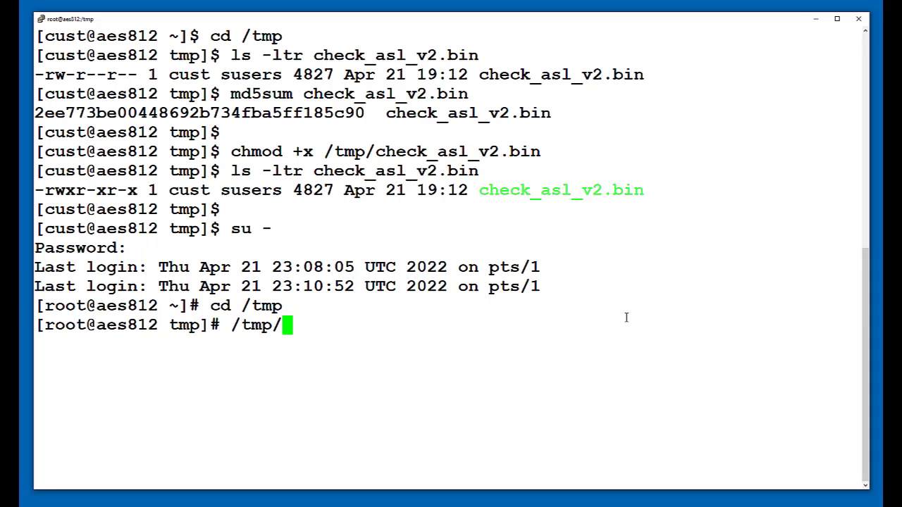
text(check_asl_v2.bin)
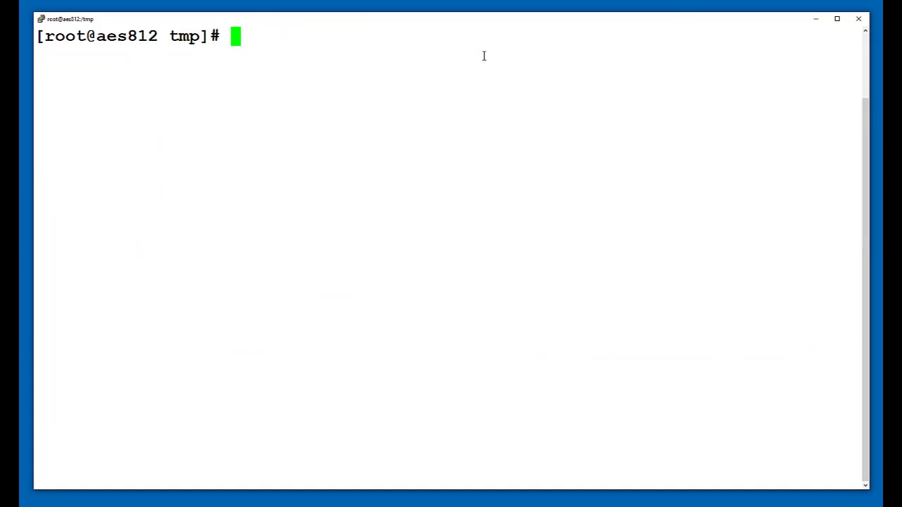
List check_asl_v2.bin and execute /tmp/check_asl_v2.bin as root
text(ls -ltr check_asl_v2.bin)
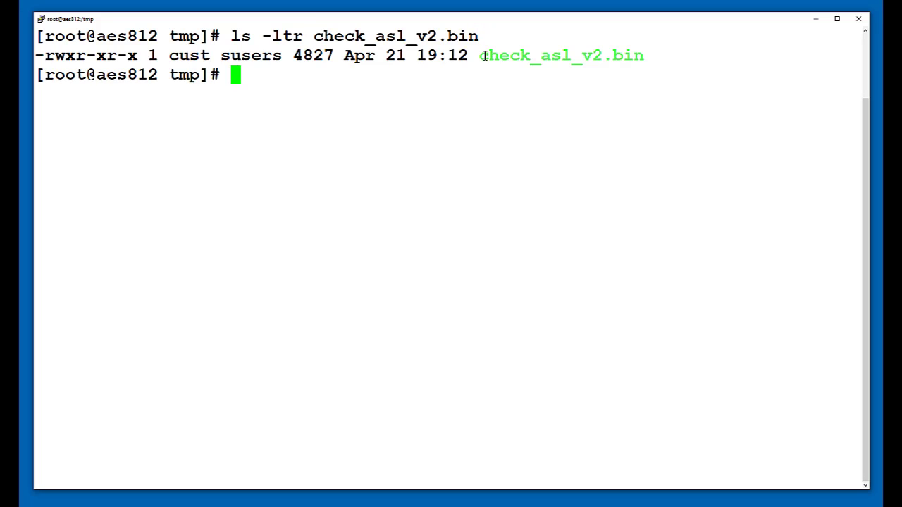
text(/tmp)
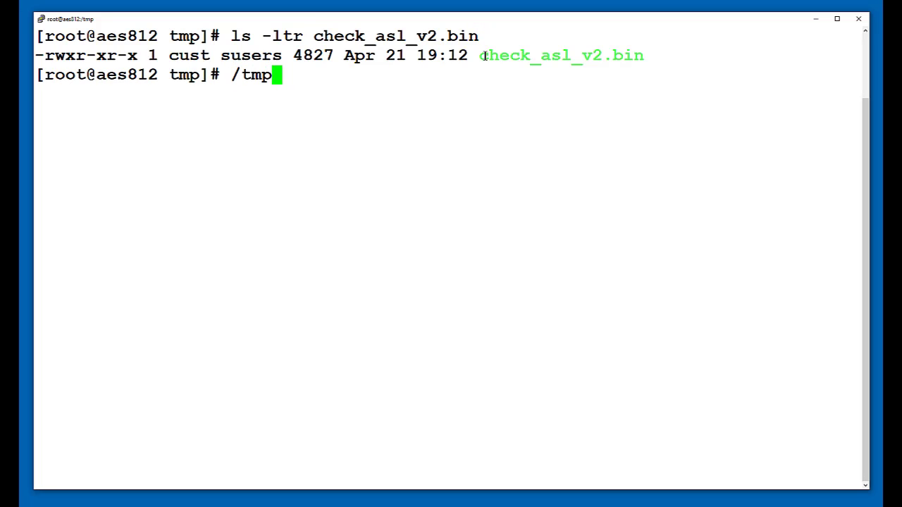
text(/)
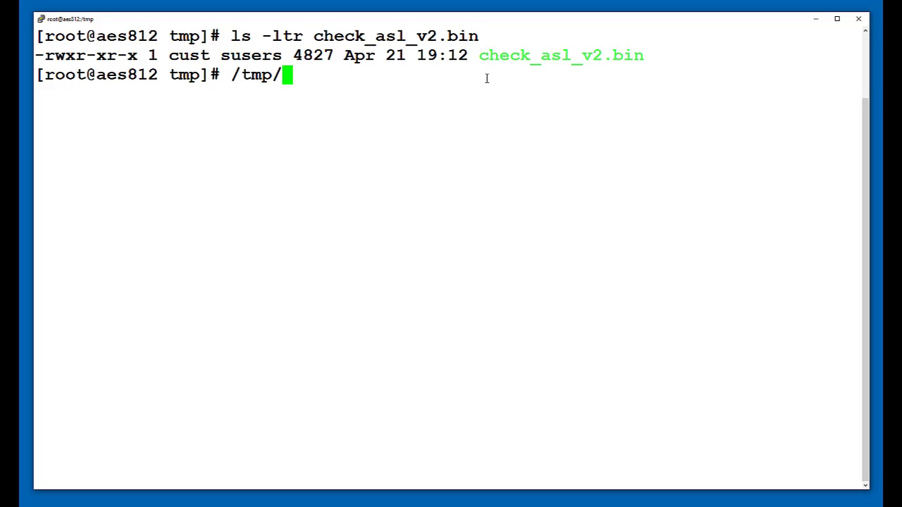
text(check_asl_v2.bin)
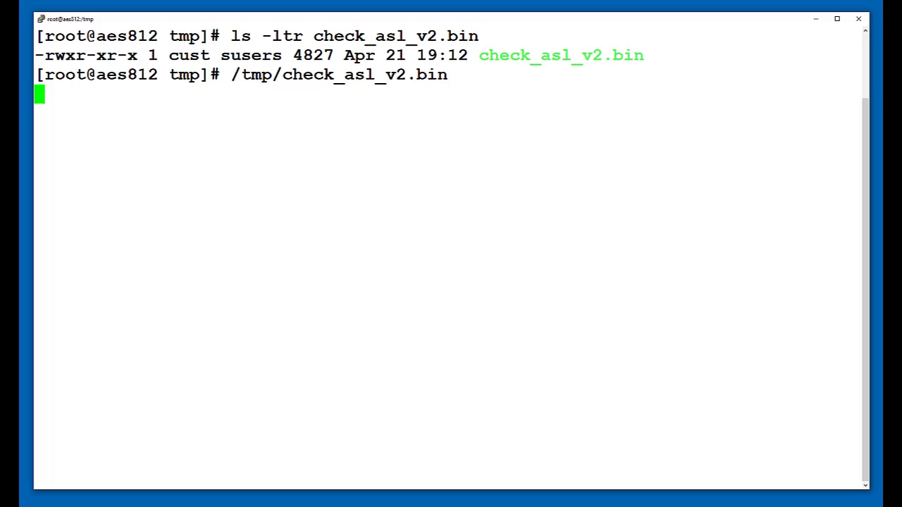
key(enter)
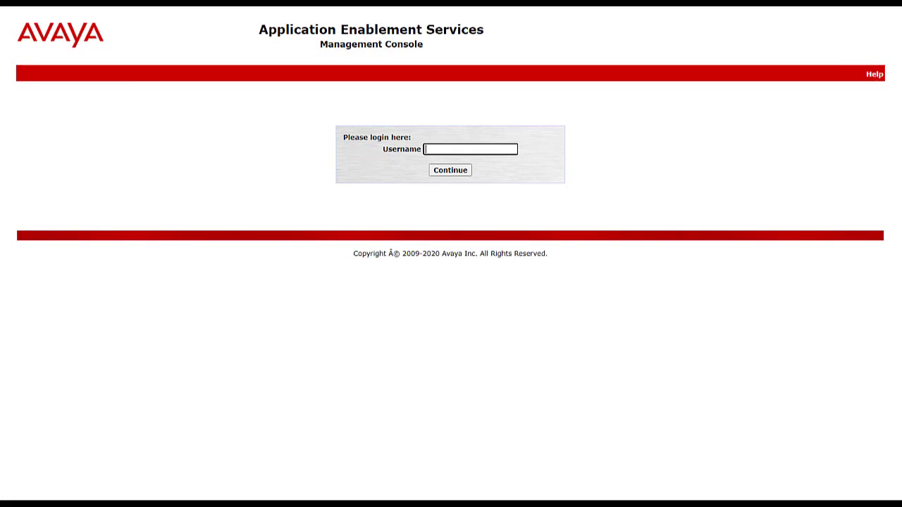
Log in to the AES Management Console as cust
text(cust)
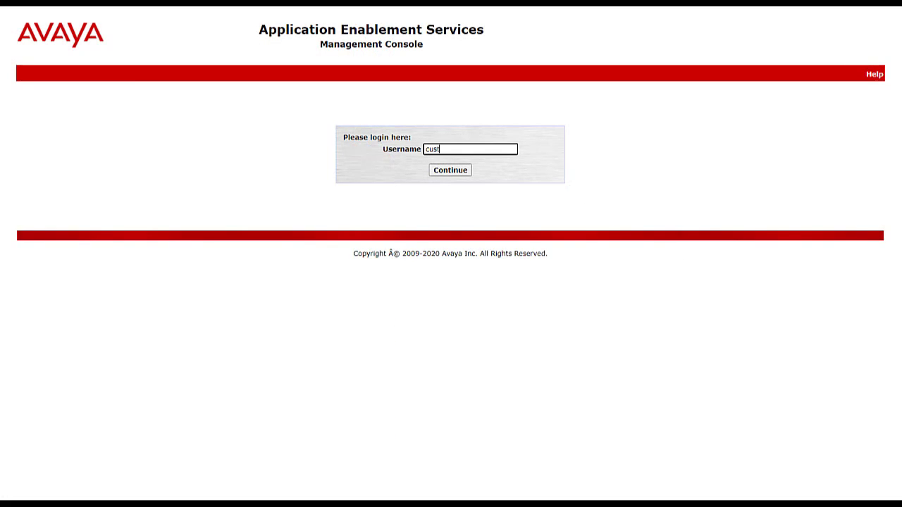
click(449, 169)
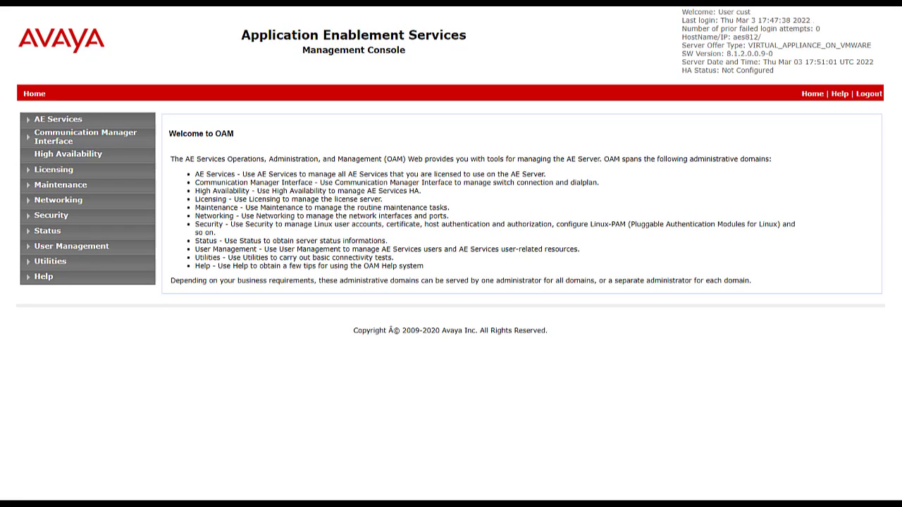
mouse_move(60, 185)
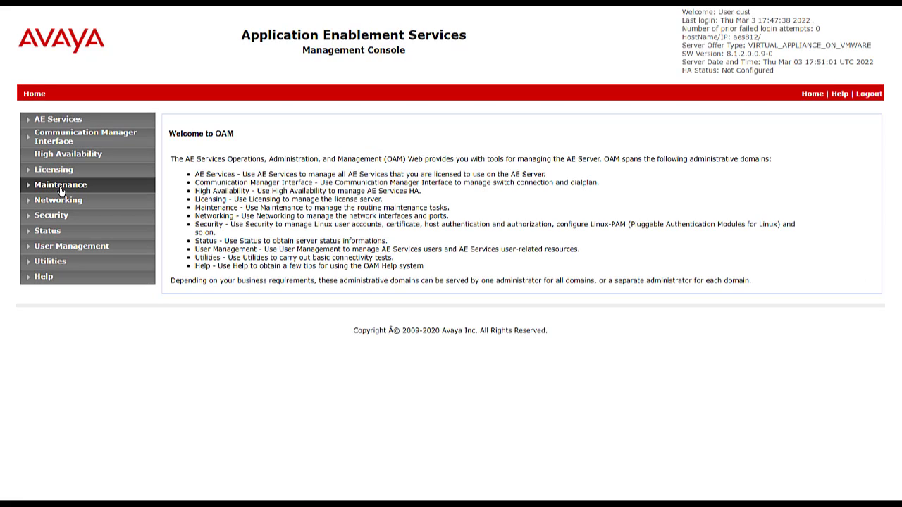
Generate an unencrypted database backup under Maintenance > Server Data > Backup and download the file
click(59, 185)
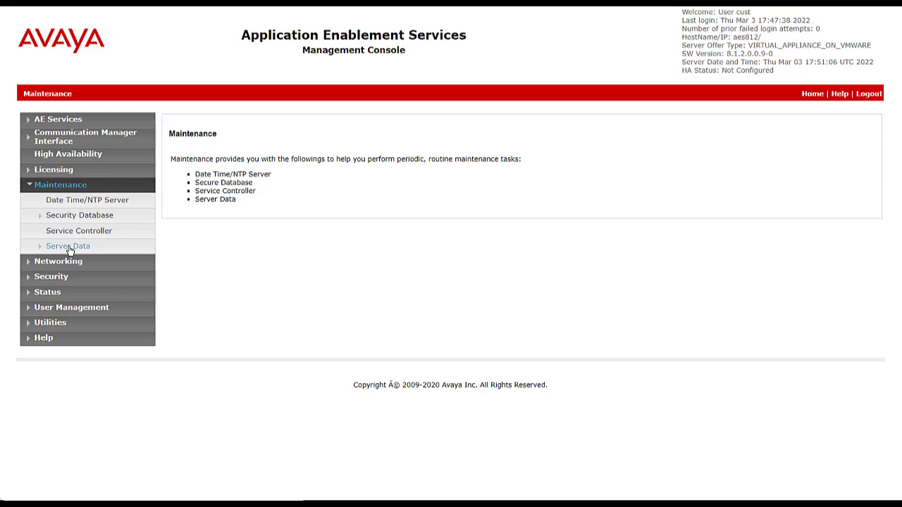
click(67, 245)
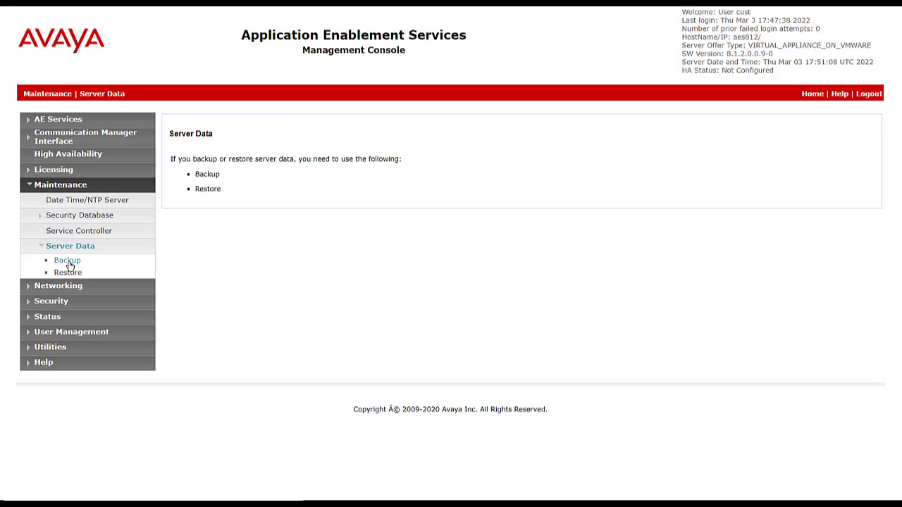
click(66, 260)
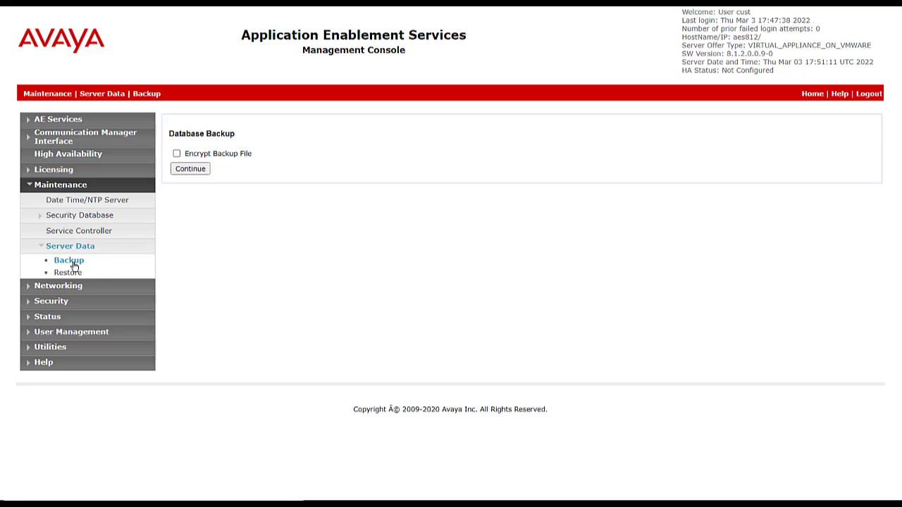
click(189, 169)
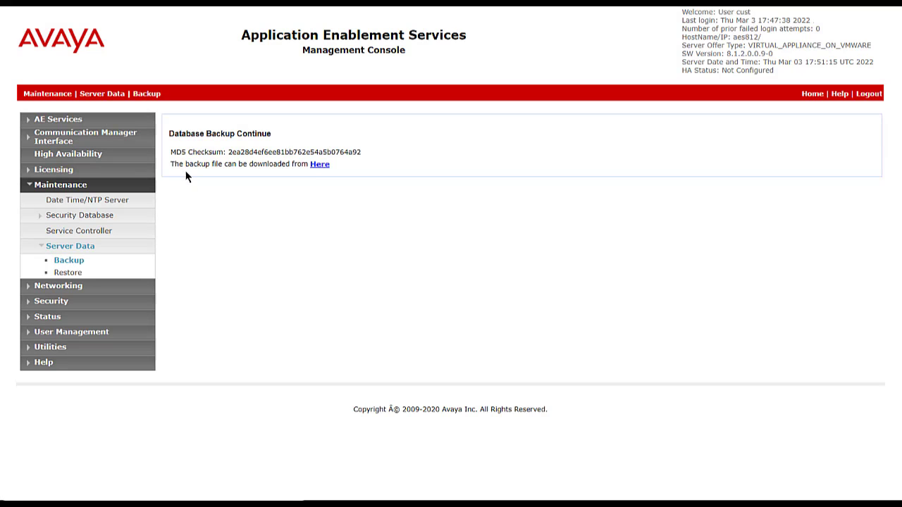
mouse_move(318, 164)
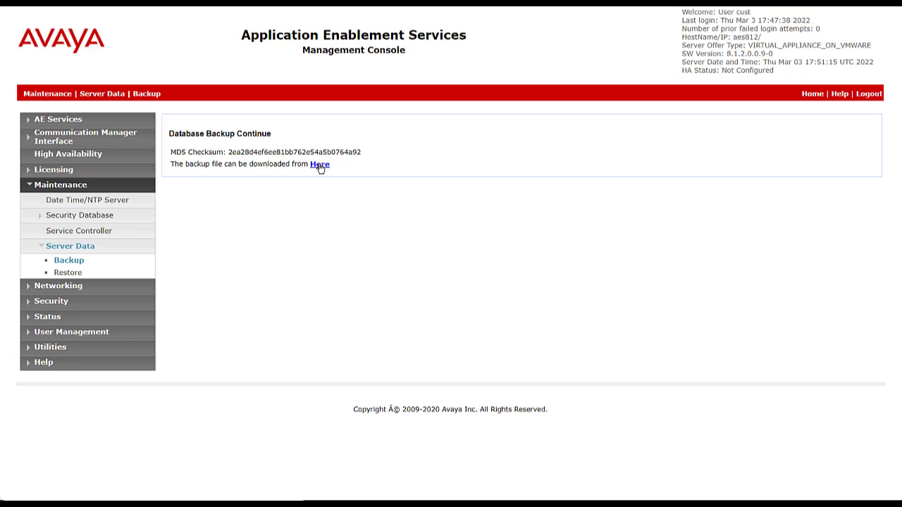
click(318, 164)
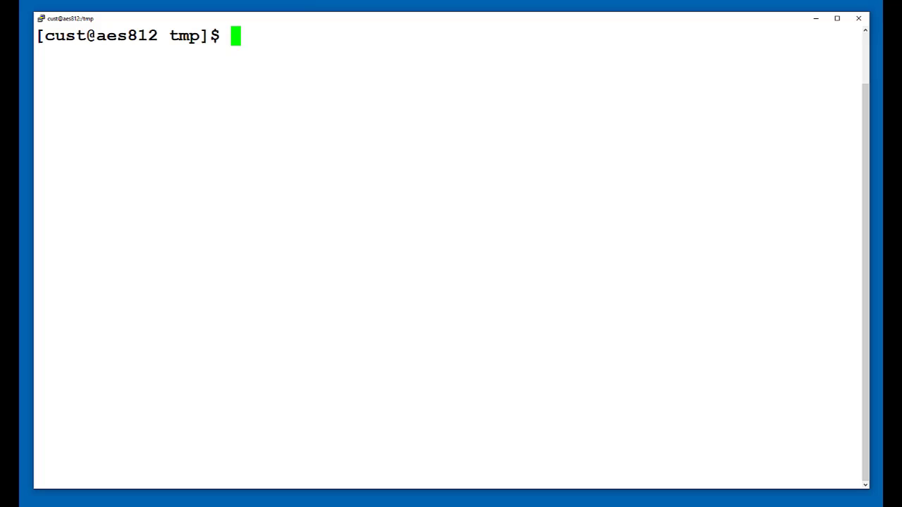
Run service aesvcs status on the AES server
text(service aesvcs status)
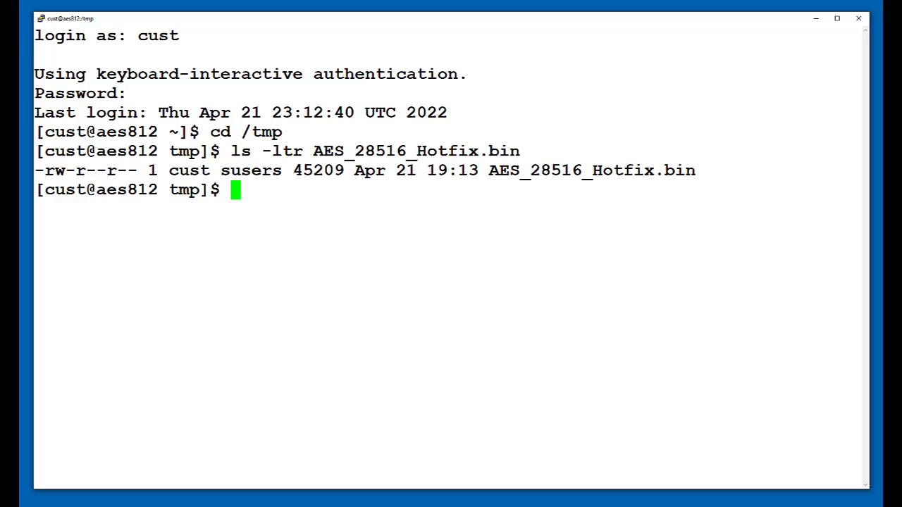
Check AES_28516_Hotfix.bin with md5sum, make it executable with chmod +x, then switch to root via su -
text(md5sum AES_28516_Hotfix.bin)
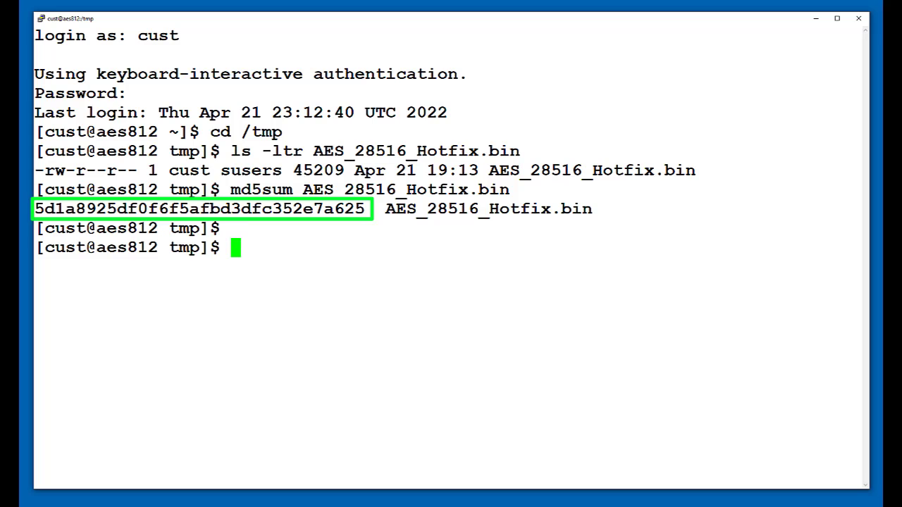
text(chmod +x AES_28516_Hotfix.bin)
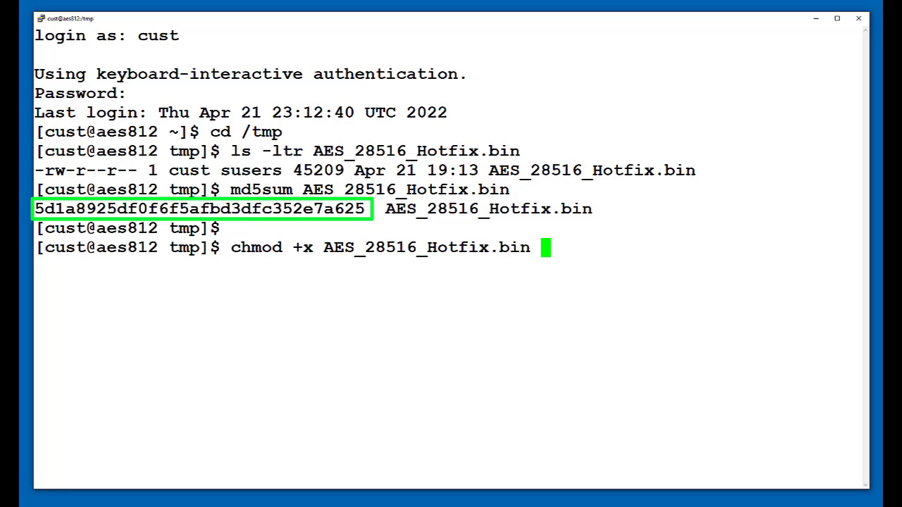
text(md5sum AES_28516_Hotfix.bin)
text(ls -ltr AES_28516_Hotfix.bin)
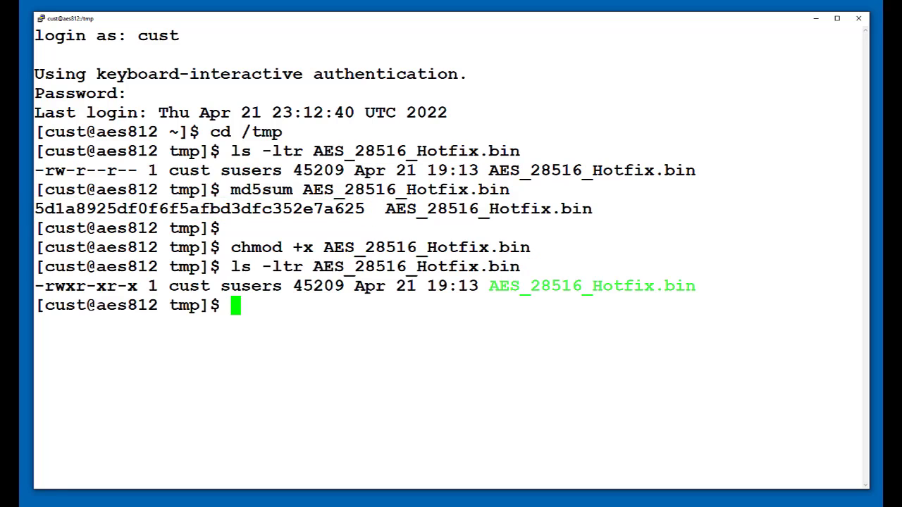
text(su -)
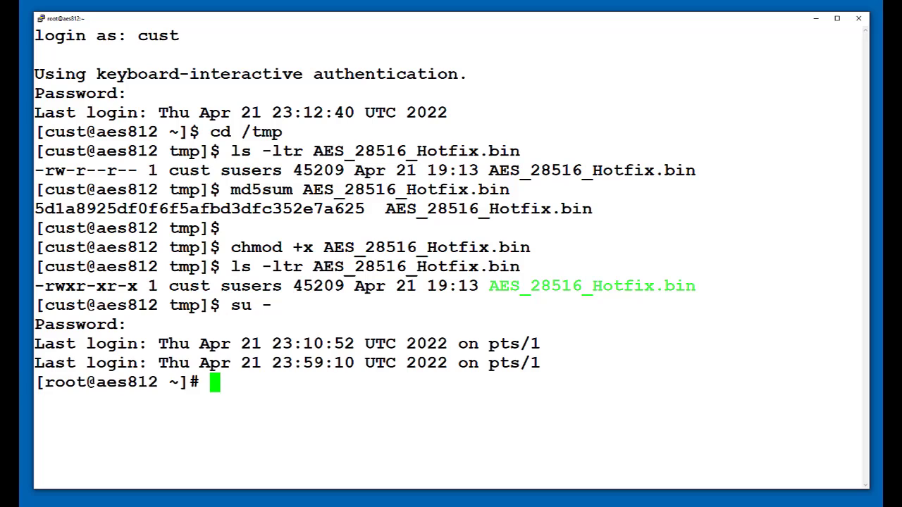
Run /tmp/AES_28516_Hotfix.bin -f, confirm the warning with y, and verify with swversion
text(/tmp/AES_28516_Hotfix.bin -f)
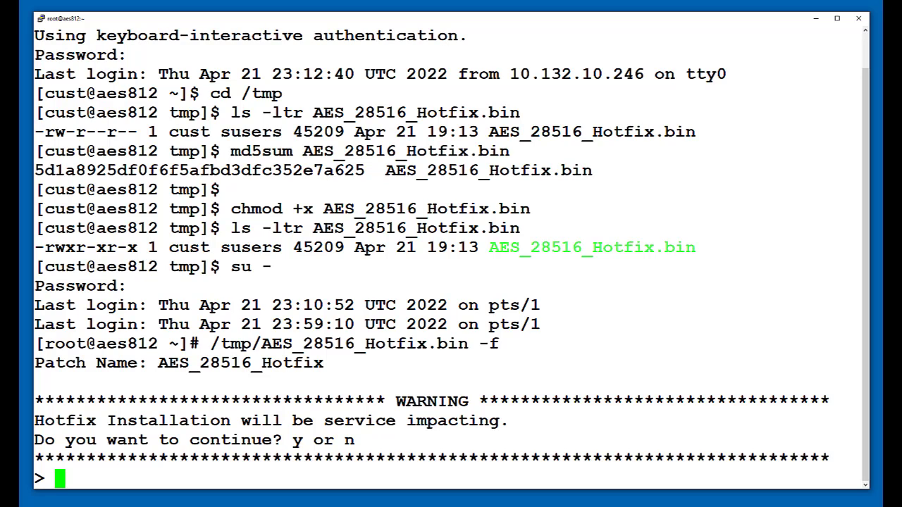
text(y)
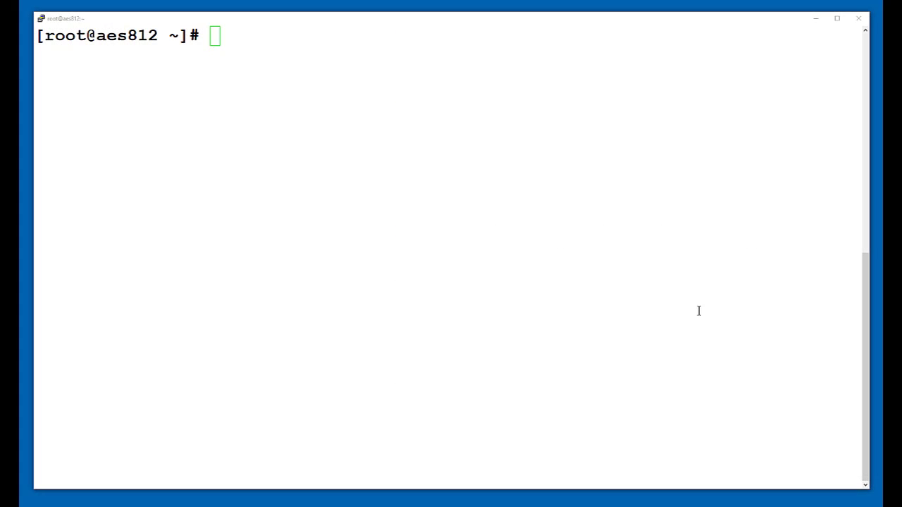
text(swversion)
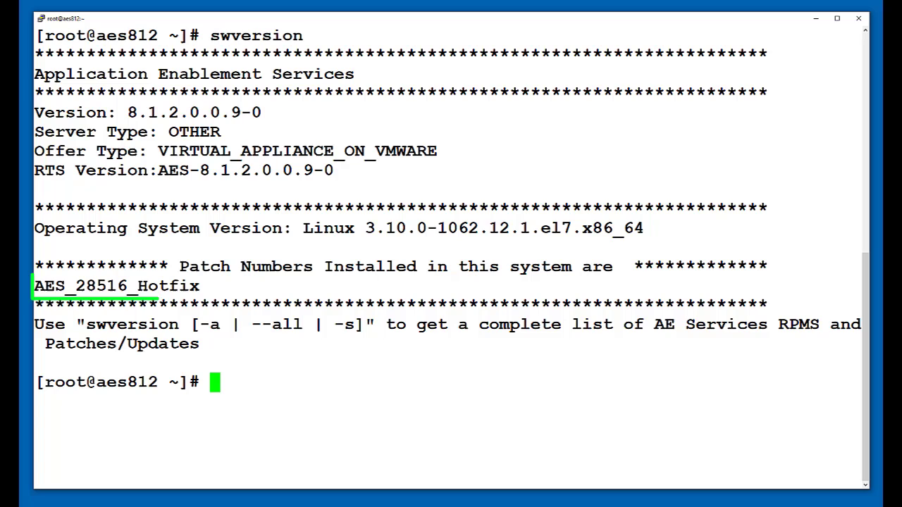